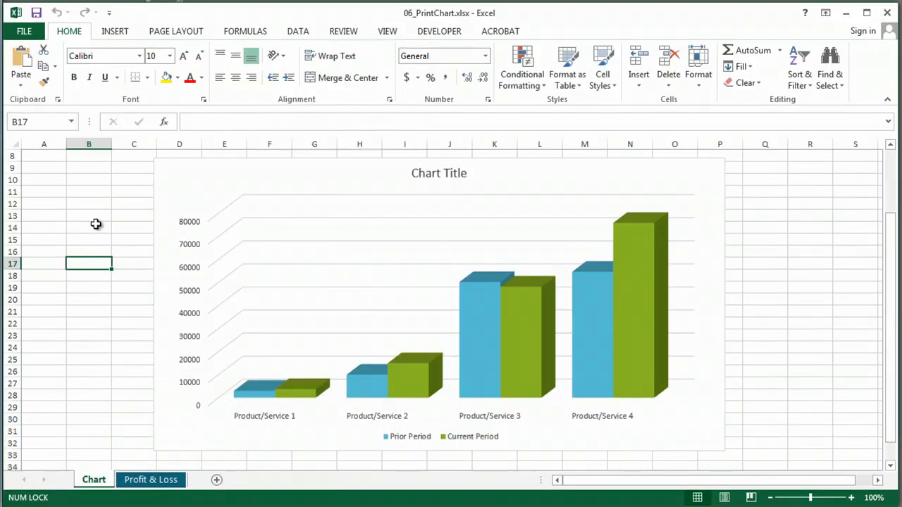
mouse_move(182, 215)
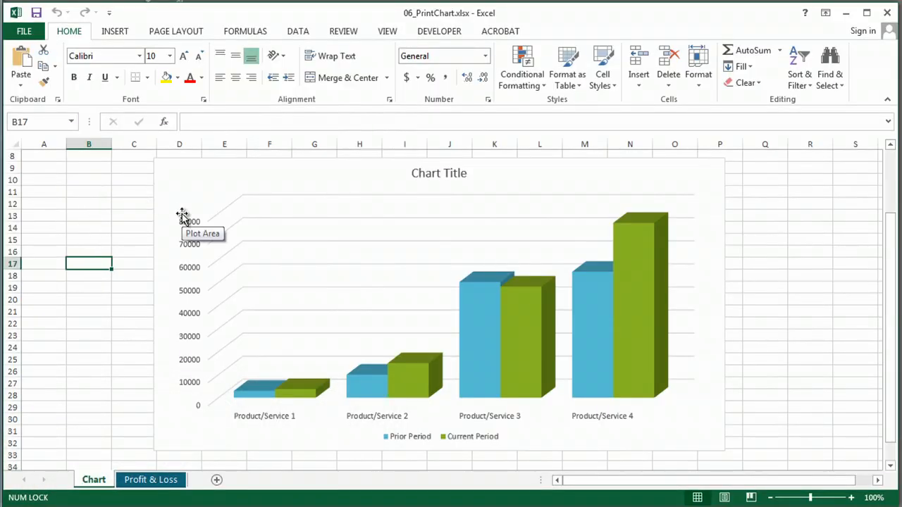
- Preview the sheet's printout, then set A8:Q33 as the print area
left_click(24, 30)
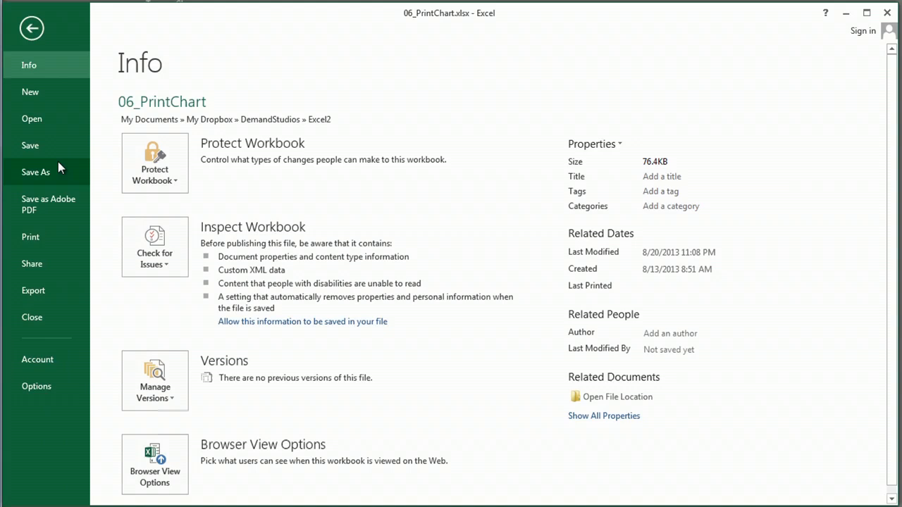
left_click(30, 236)
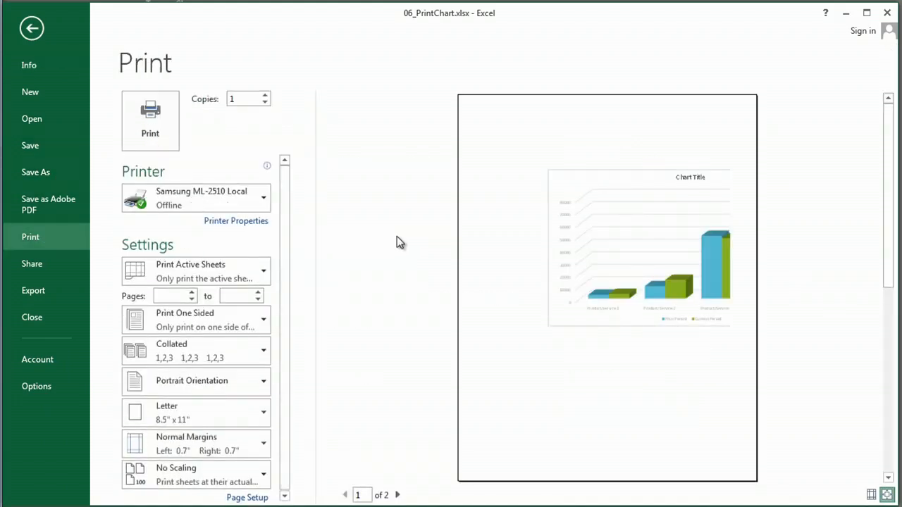
mouse_move(601, 227)
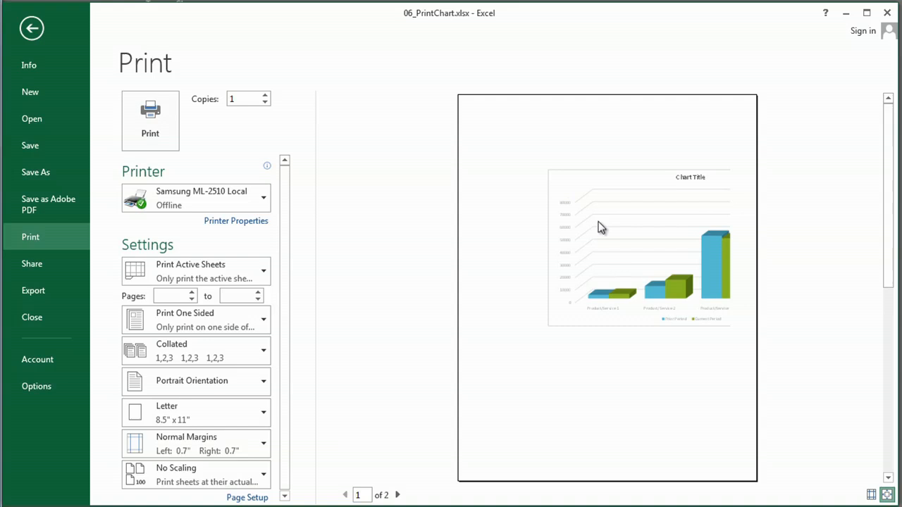
mouse_move(514, 197)
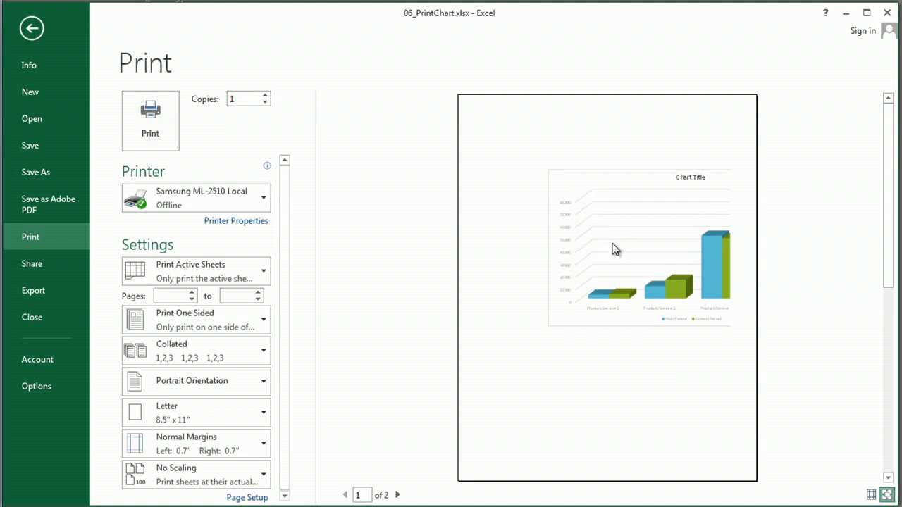
mouse_move(727, 252)
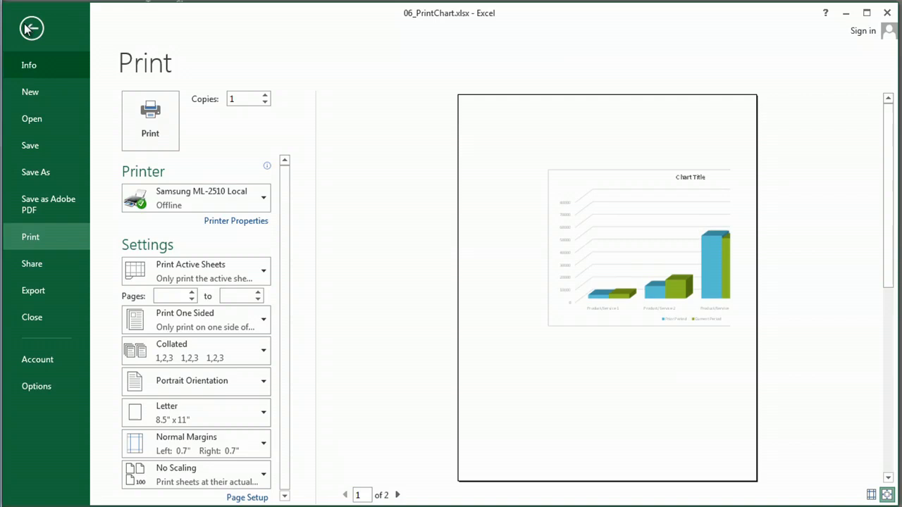
left_click(31, 28)
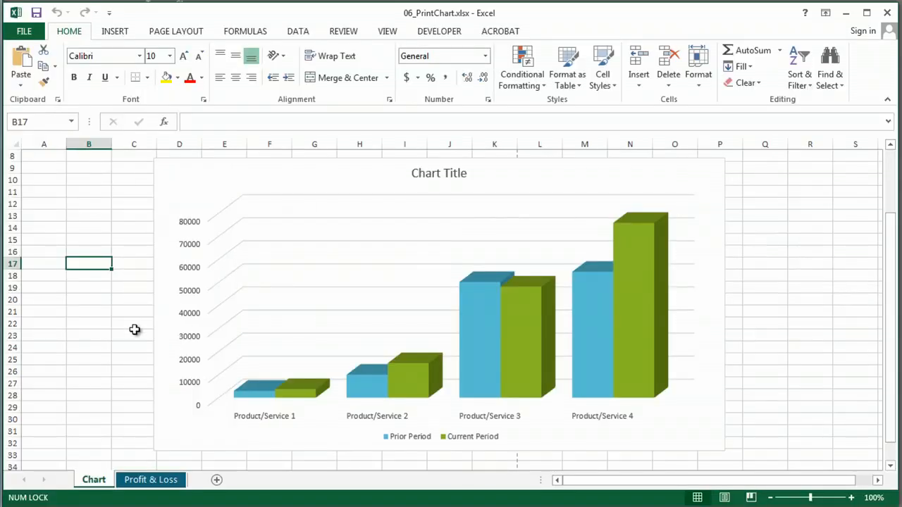
mouse_move(756, 463)
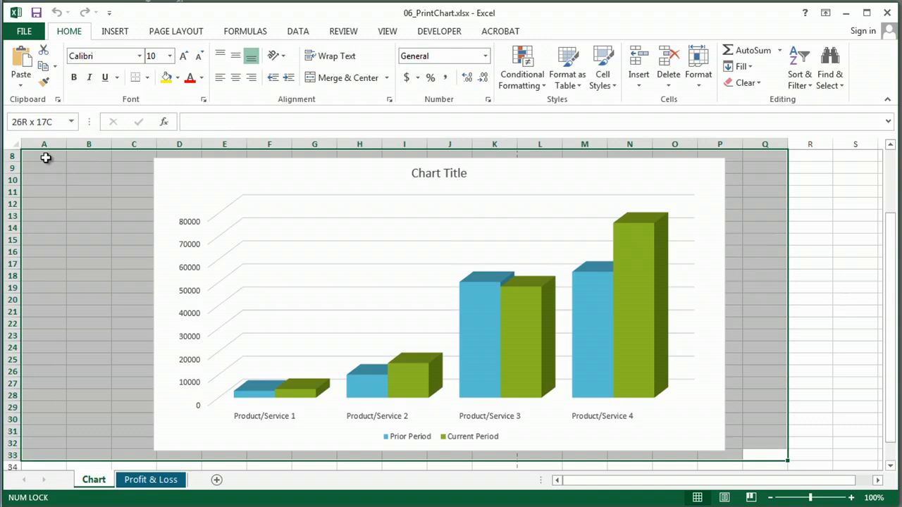
left_click(174, 30)
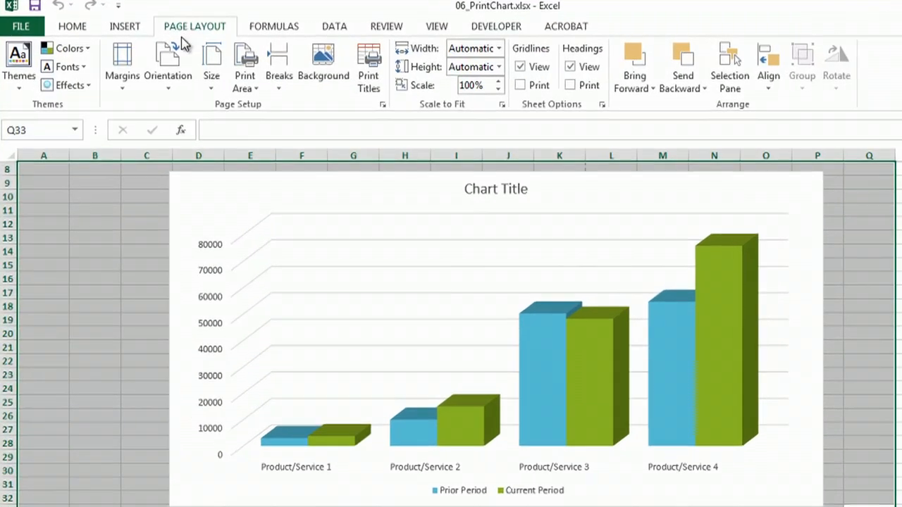
left_click(245, 67)
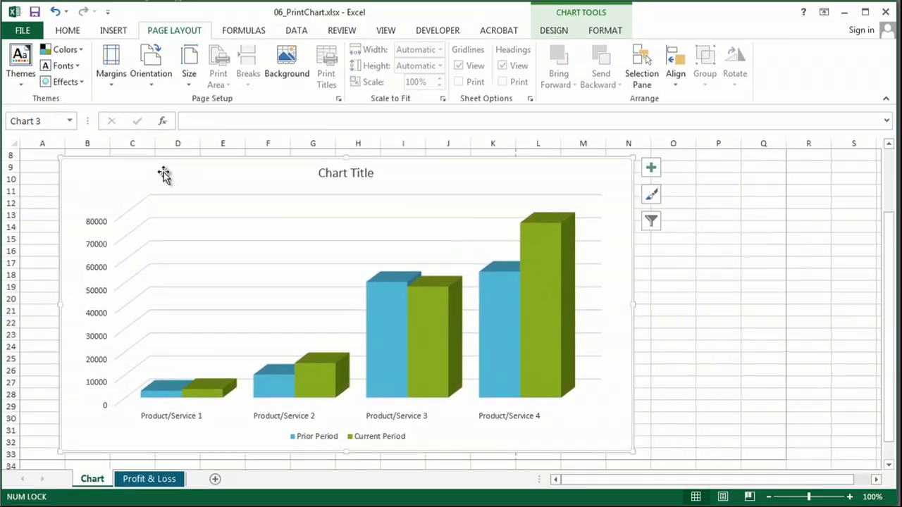
left_click(718, 298)
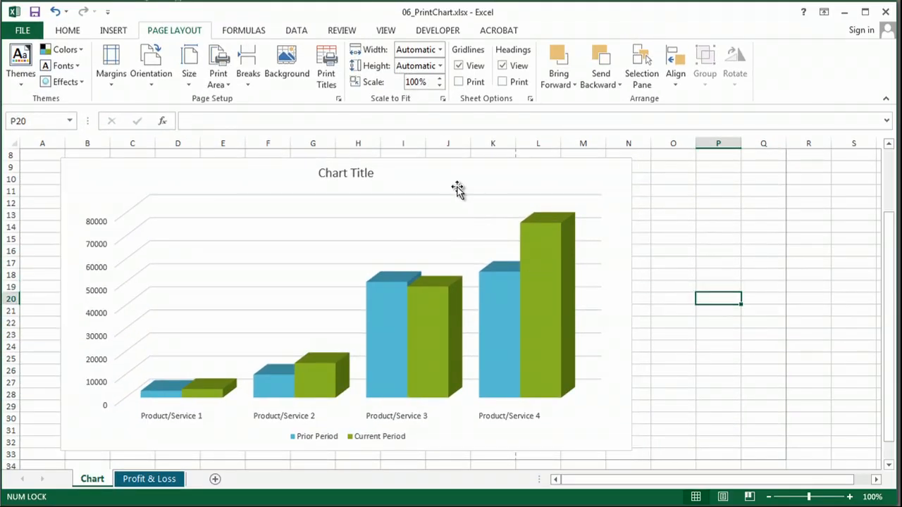
mouse_move(456, 190)
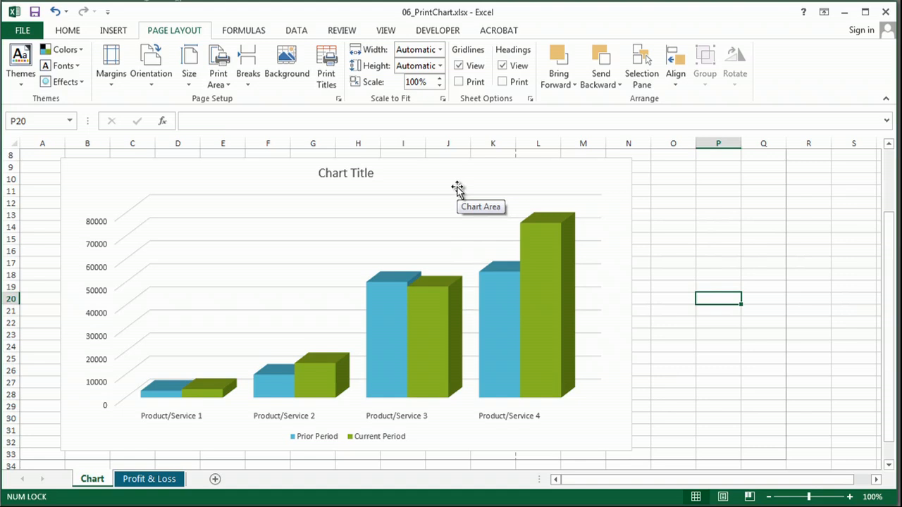
left_click(457, 190)
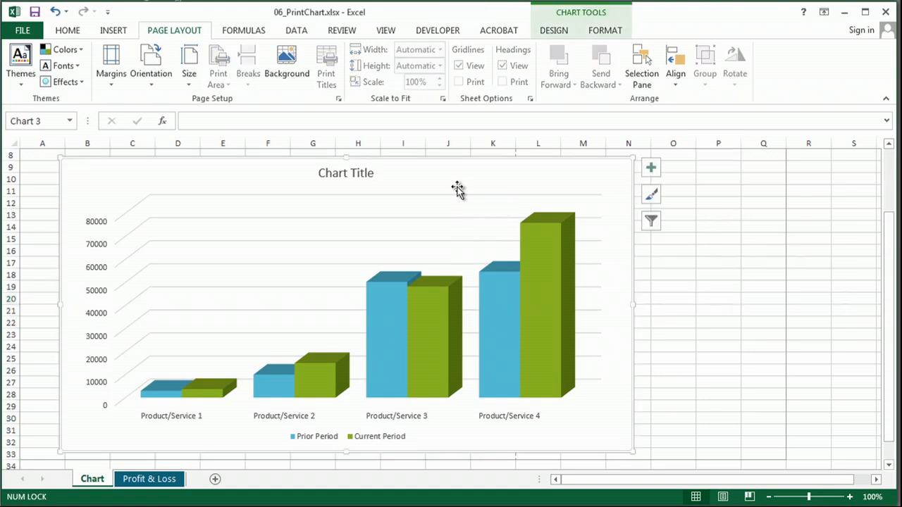
mouse_move(314, 172)
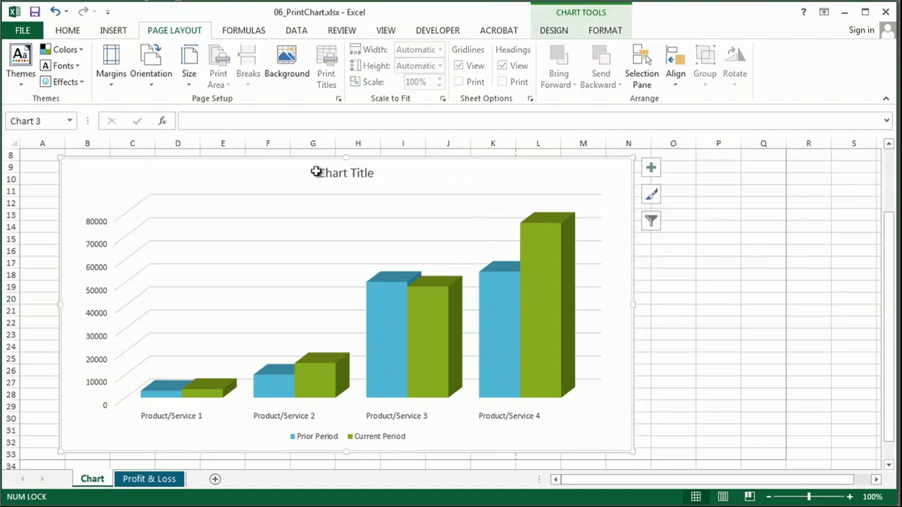
- Open the print preview showing only the selected chart on one page
left_click(24, 31)
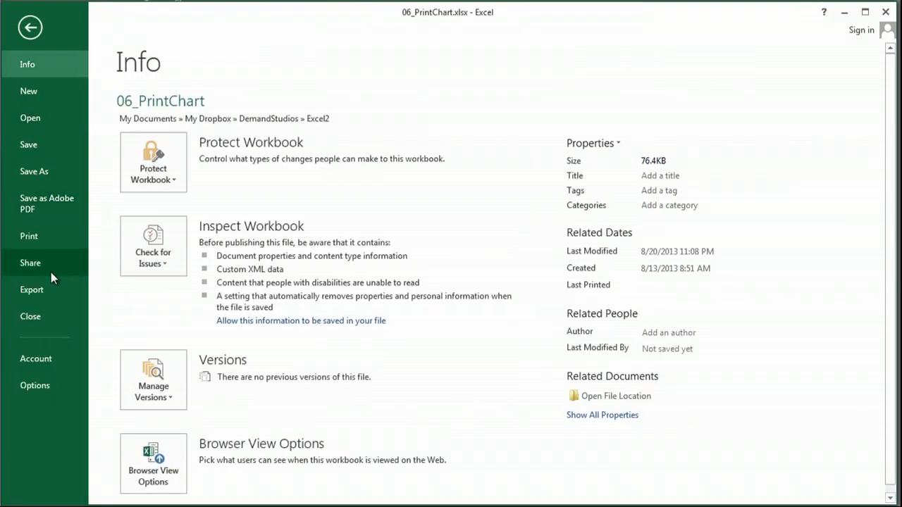
left_click(29, 236)
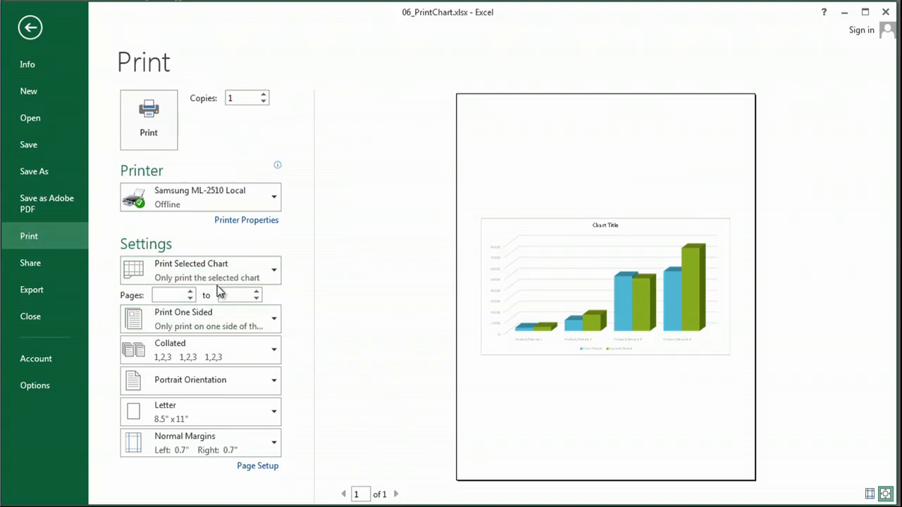
mouse_move(394, 270)
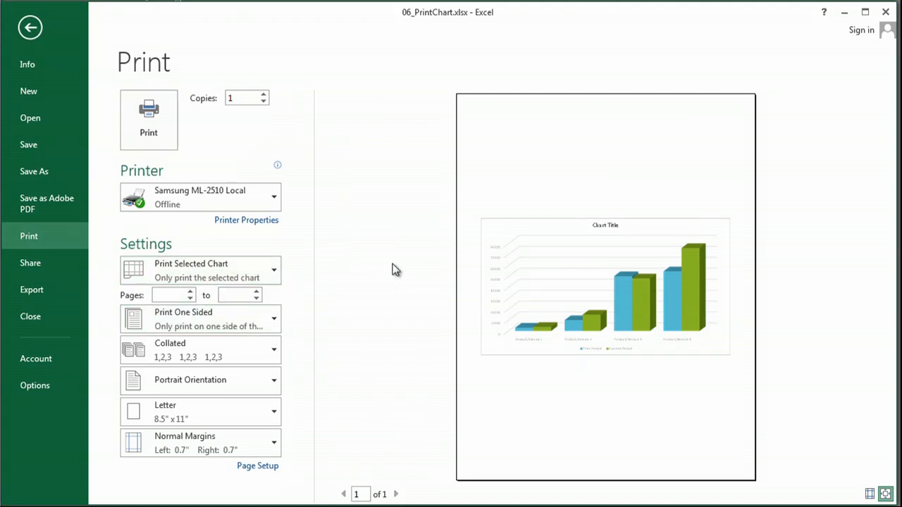
mouse_move(637, 211)
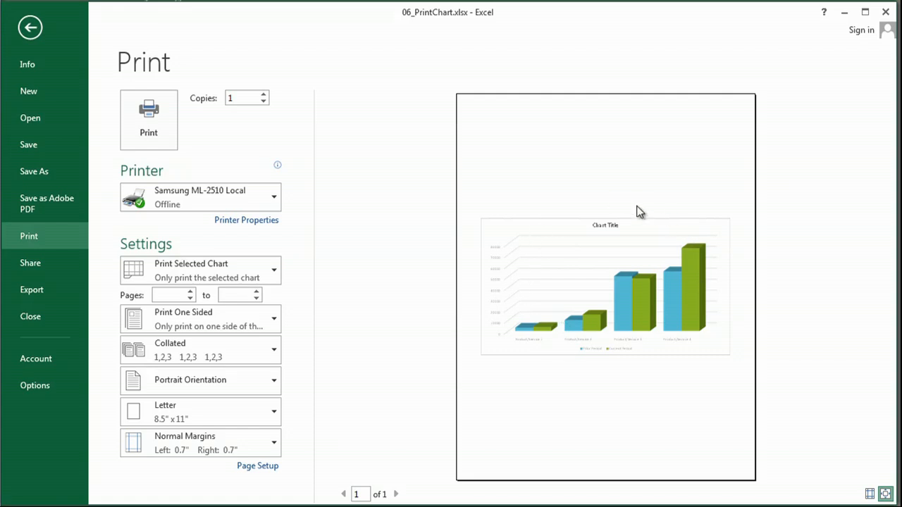